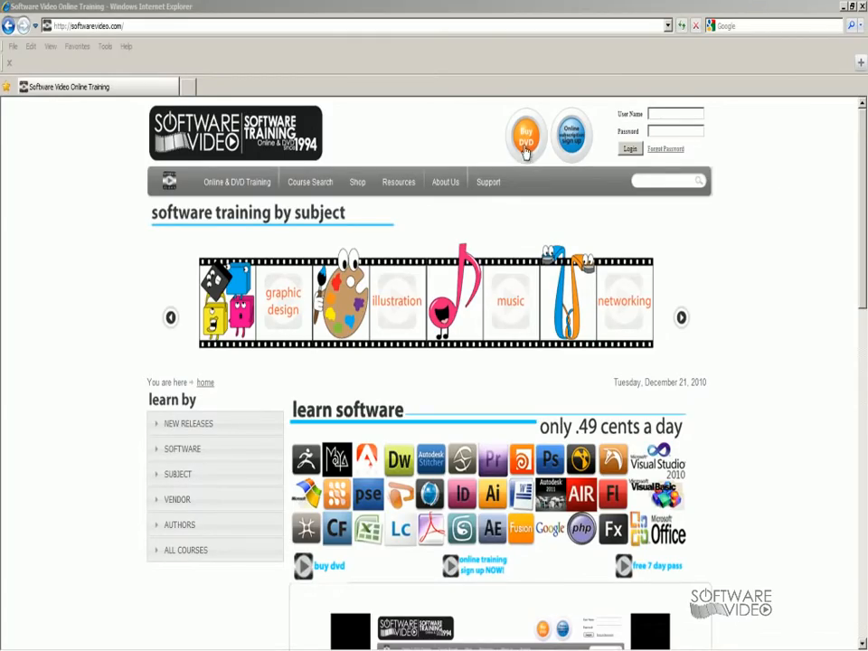
mouse_move(115, 418)
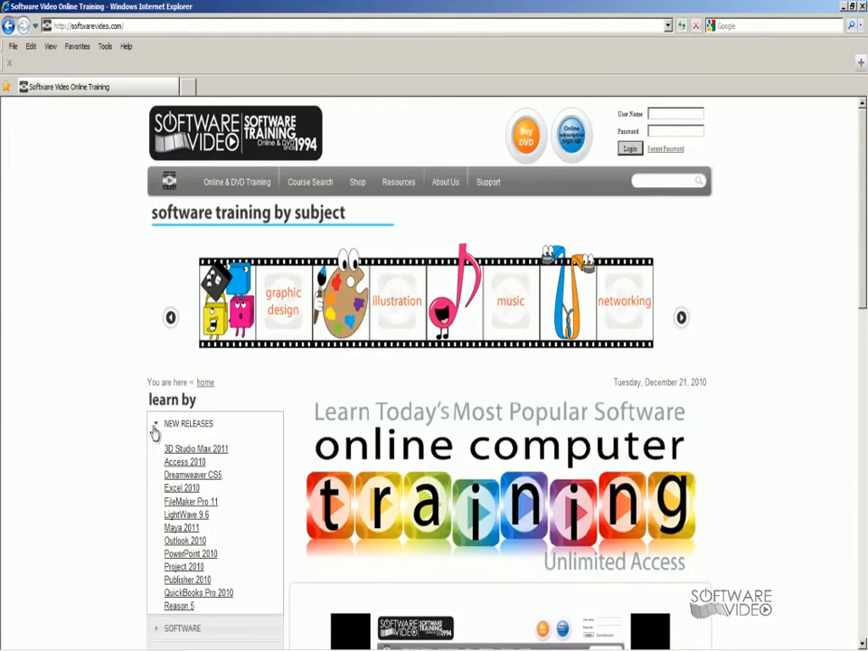
Expand and collapse the New Releases, Software, Subject and Vendor sidebar lists.
left_click(188, 423)
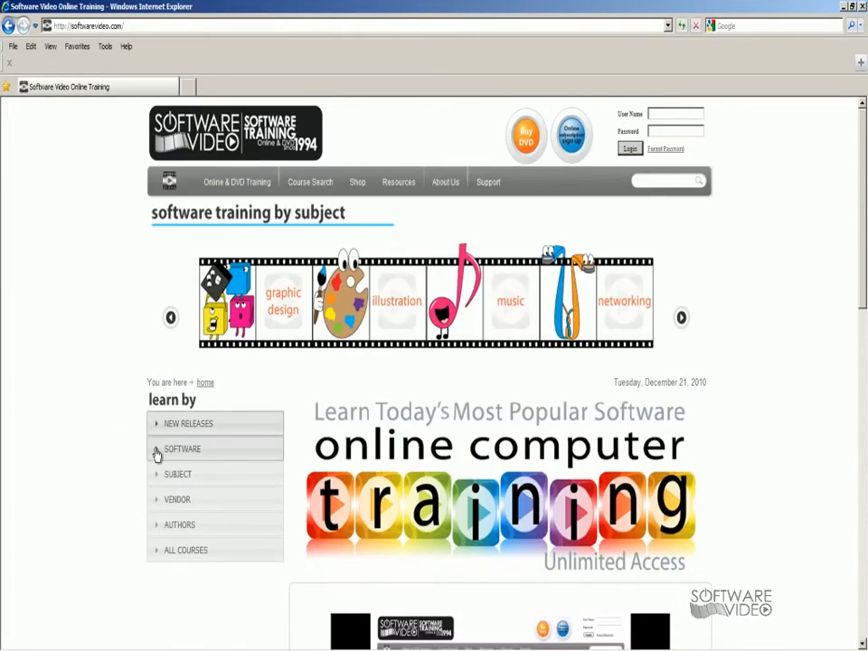
left_click(181, 449)
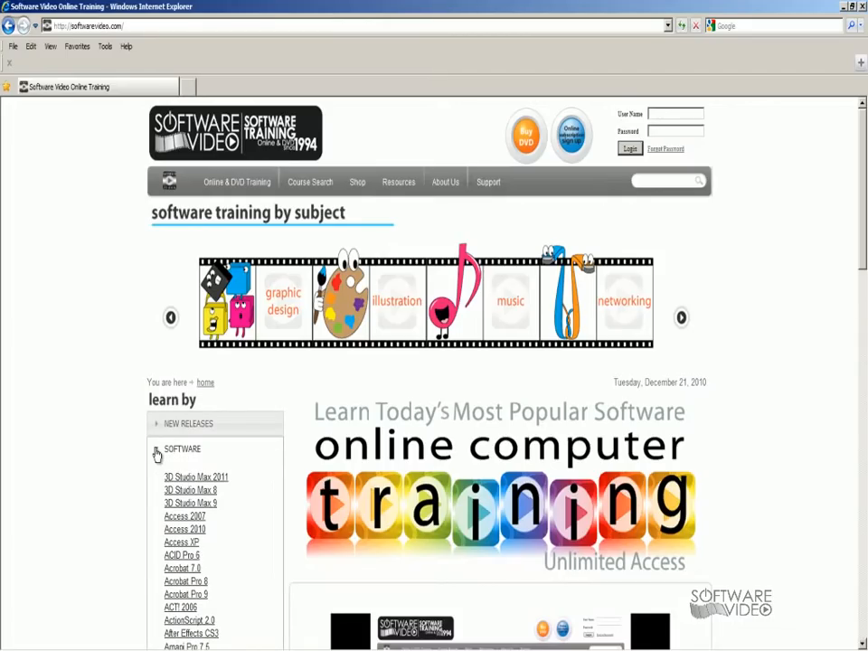
left_click(181, 449)
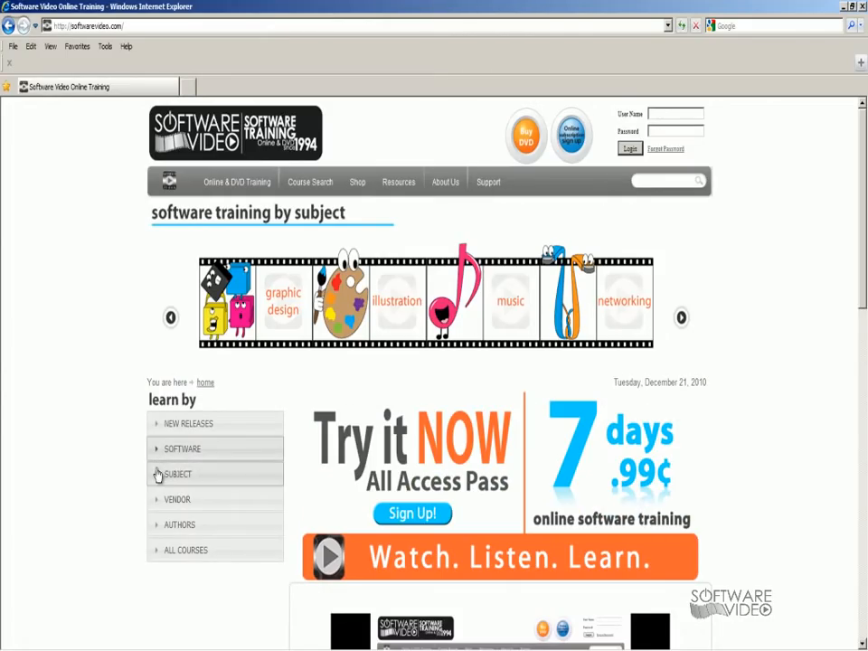
left_click(177, 474)
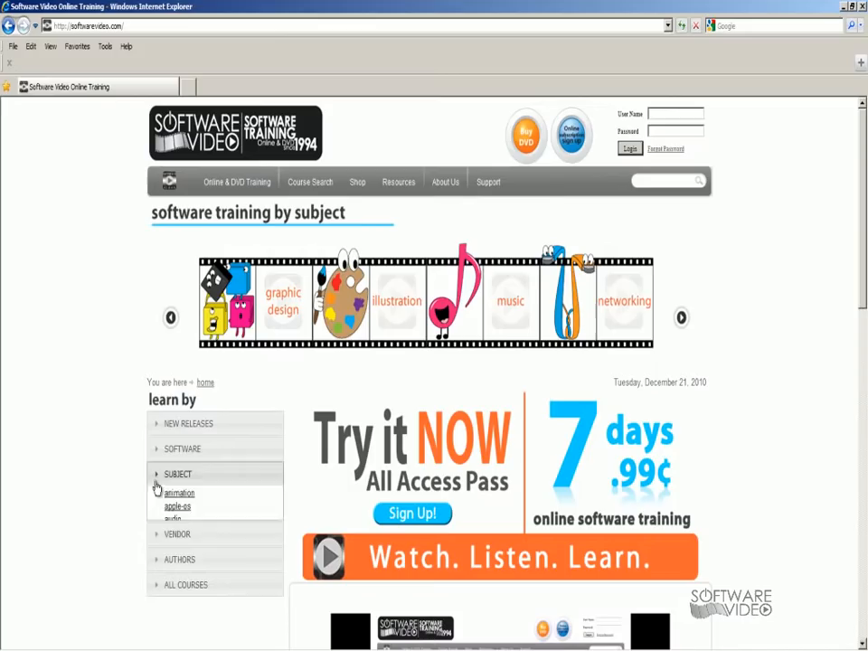
left_click(178, 500)
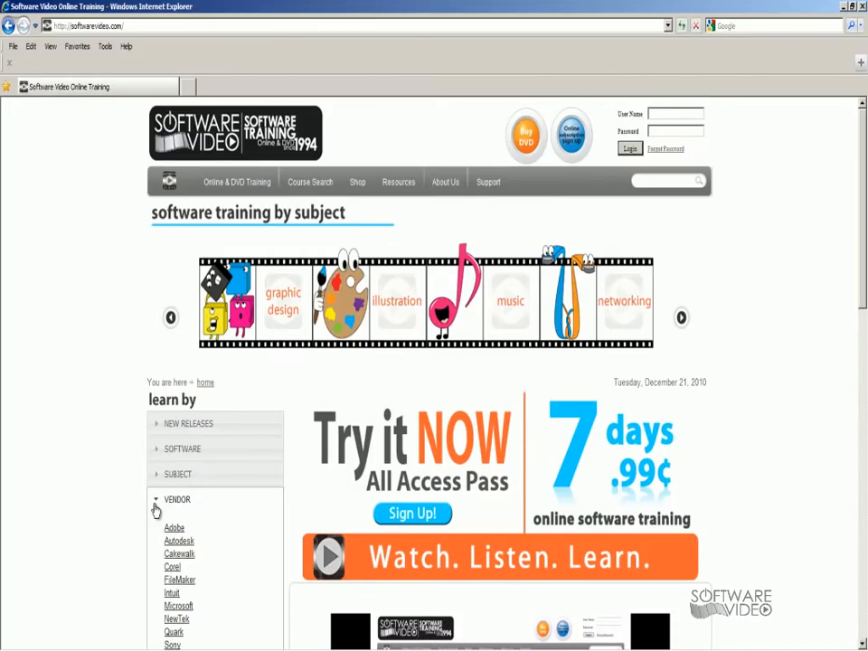
left_click(177, 500)
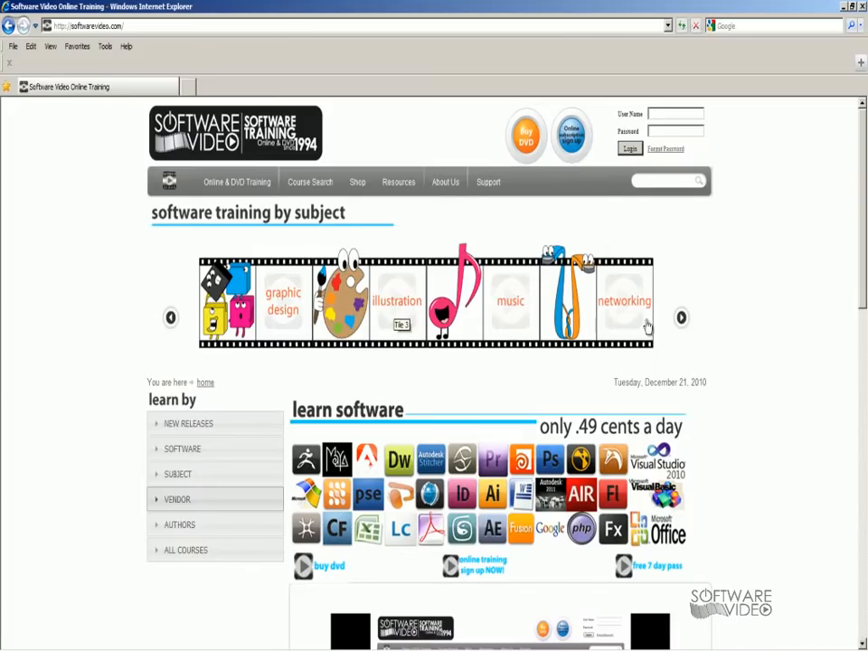
mouse_move(680, 322)
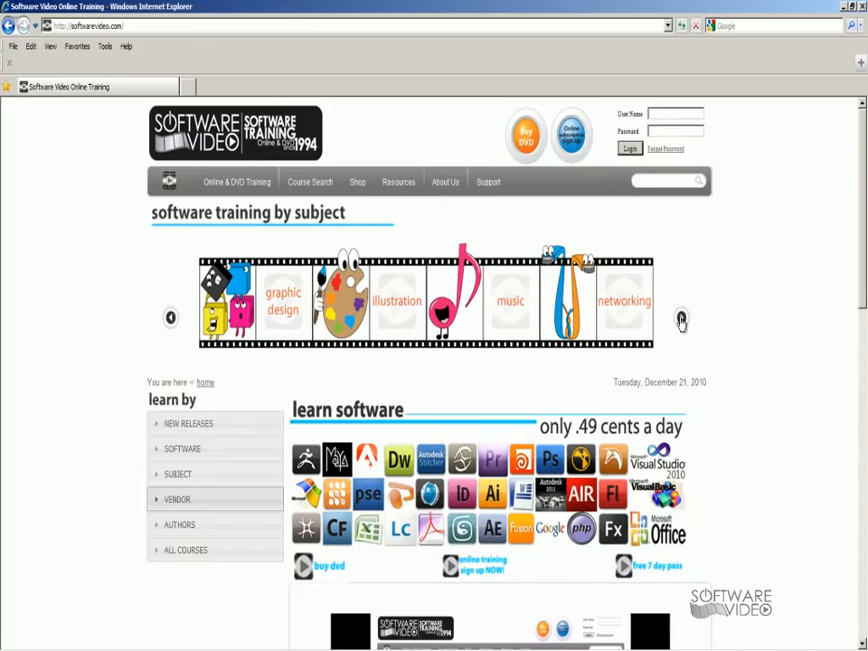
Advance the training-by-subject strip twice to the programming and web design subjects.
left_click(682, 320)
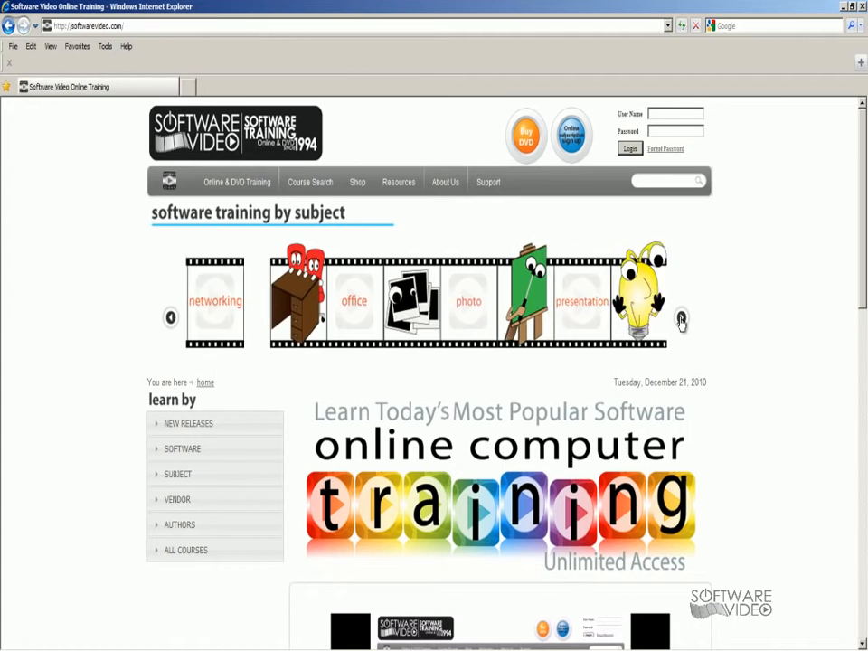
left_click(681, 318)
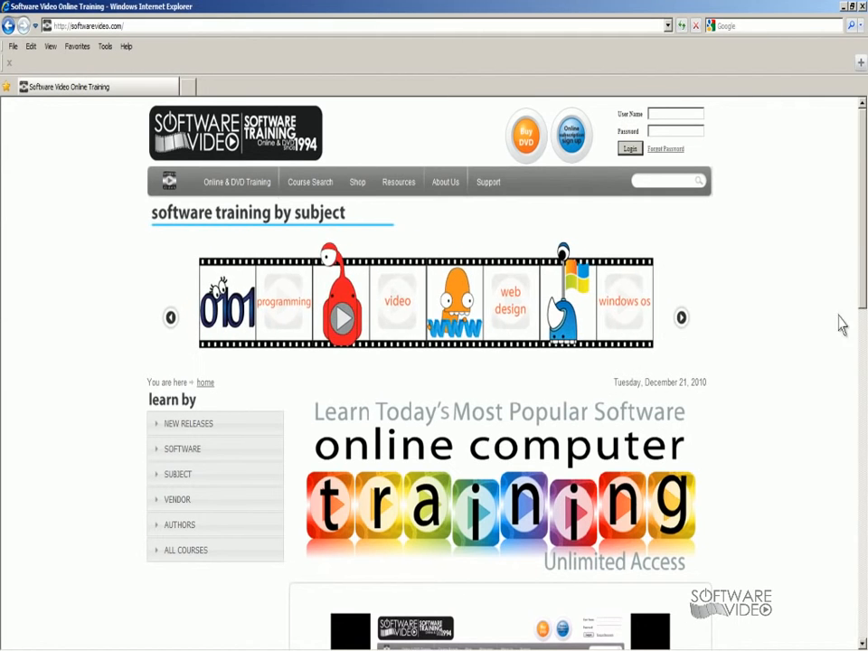
Scroll the homepage down past the video to the membership plans and footer, then back up slightly.
scroll("down", 3)
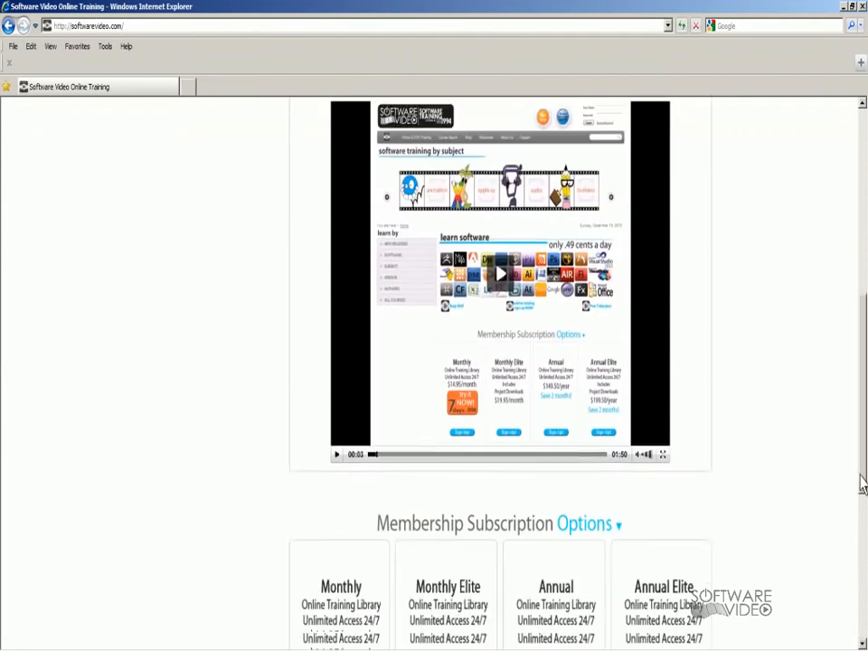
scroll("down", 3)
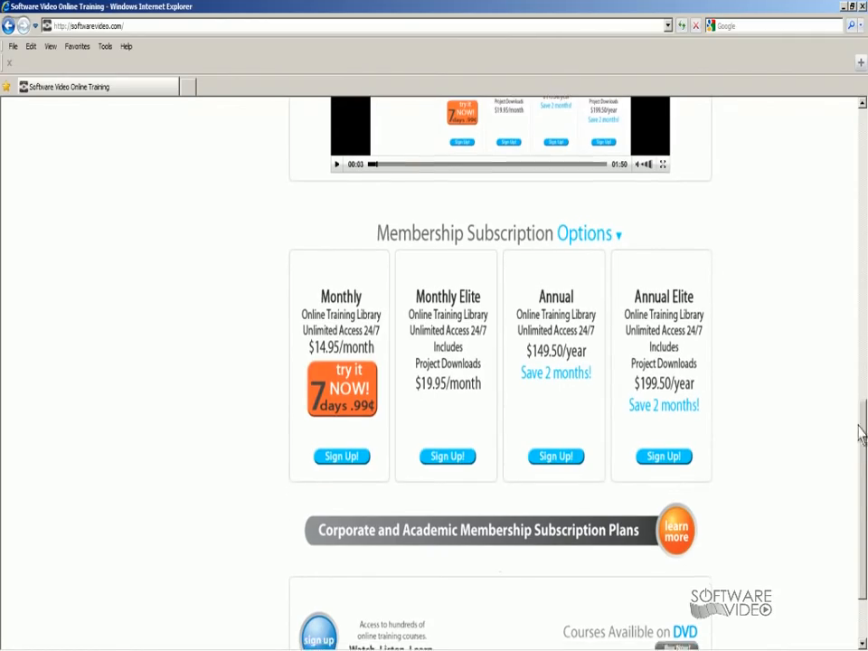
scroll("down", 3)
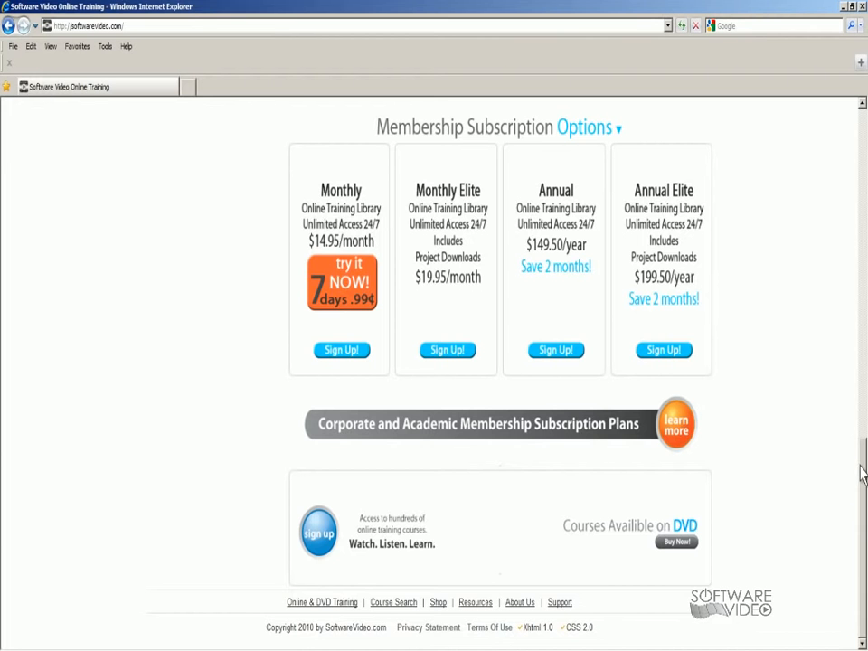
scroll("up", 3)
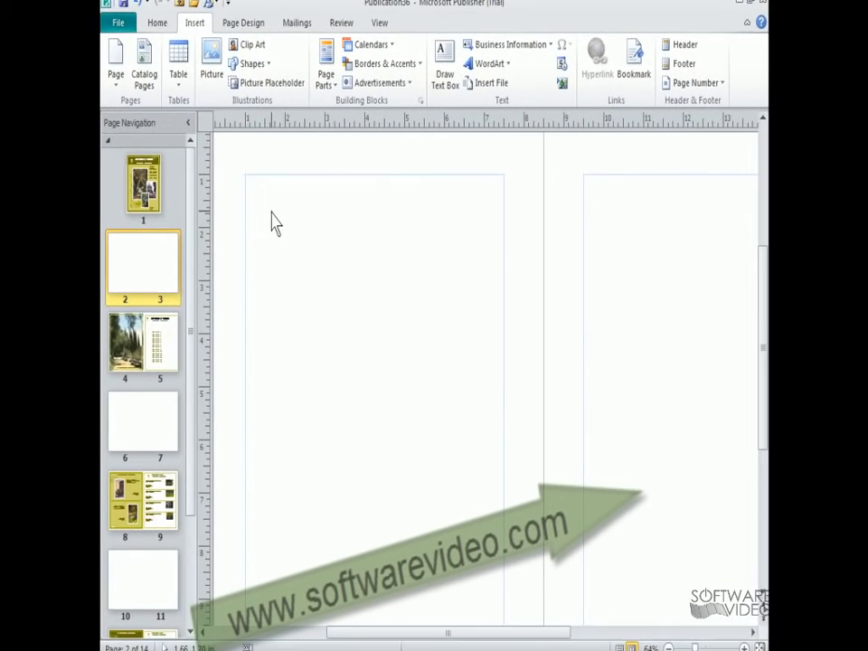
Insert a house photo from the myhouse folder of the Pictures library onto the page.
left_click(210, 54)
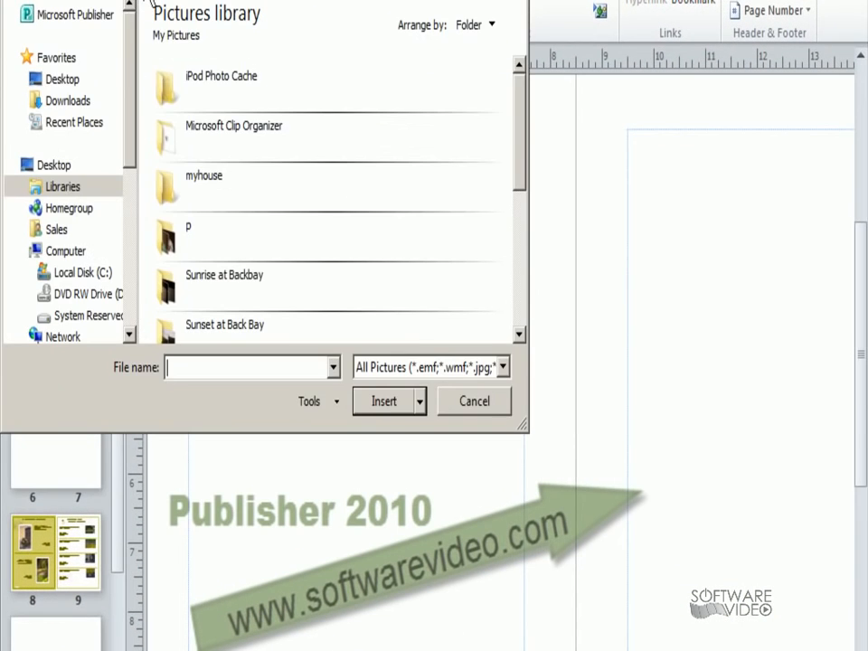
mouse_move(208, 190)
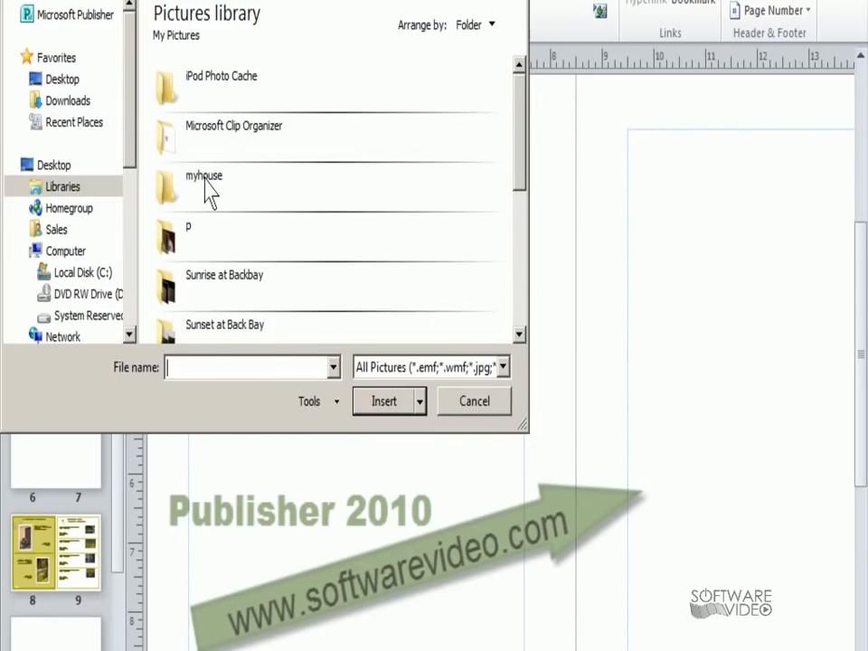
double_click(205, 186)
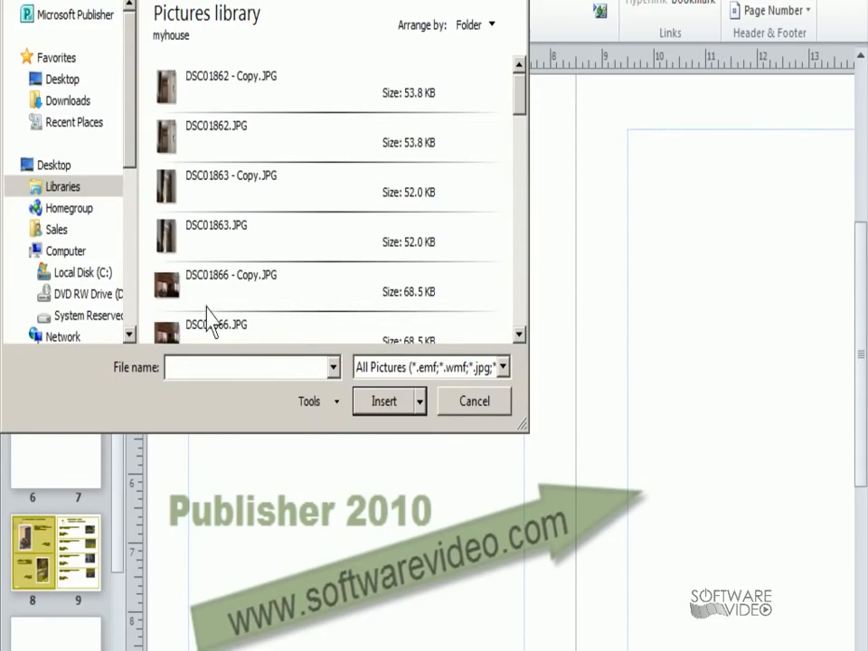
left_click(384, 401)
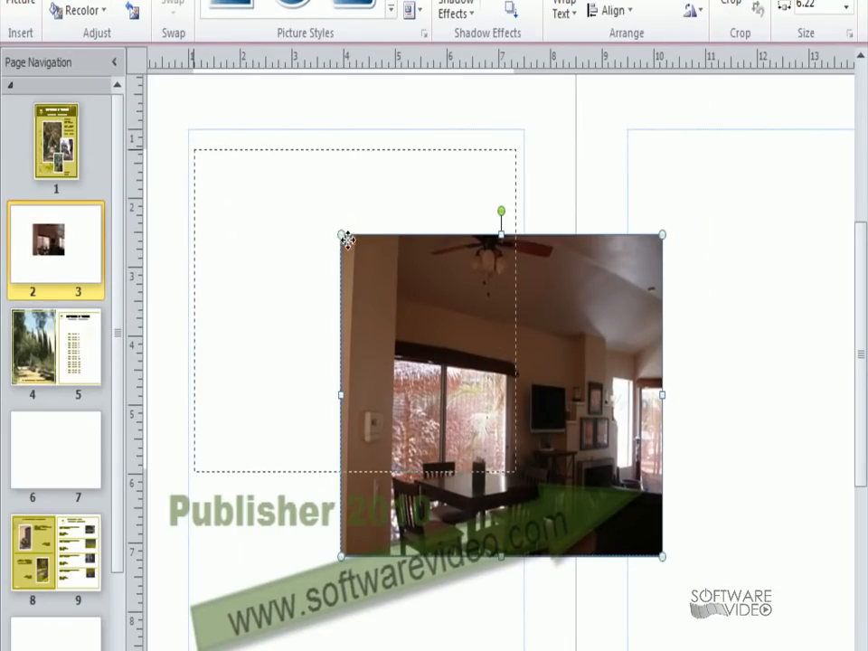
Shrink the house photo by a corner handle and move it toward the upper left of the page.
left_click_drag(499, 394, 354, 312)
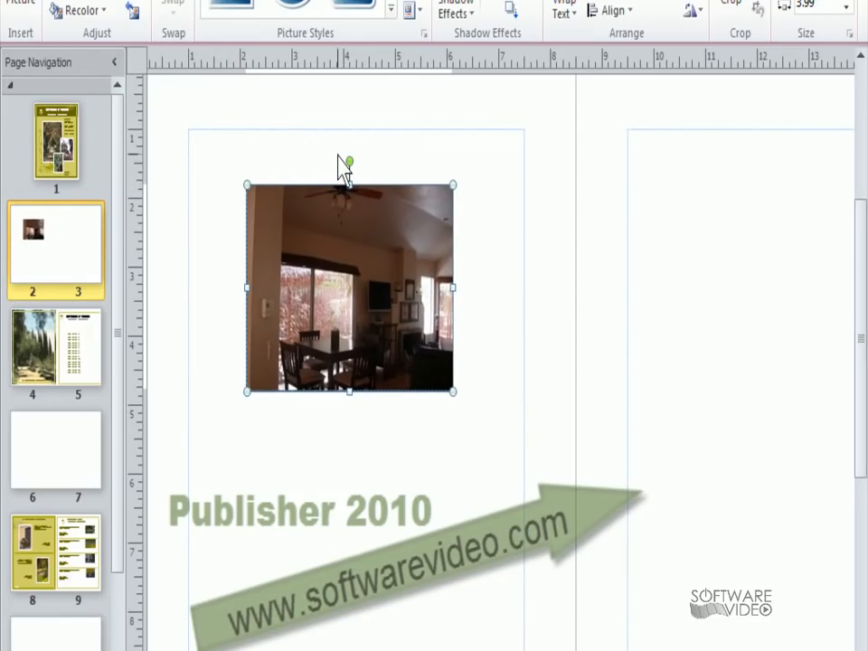
left_click_drag(350, 161, 369, 161)
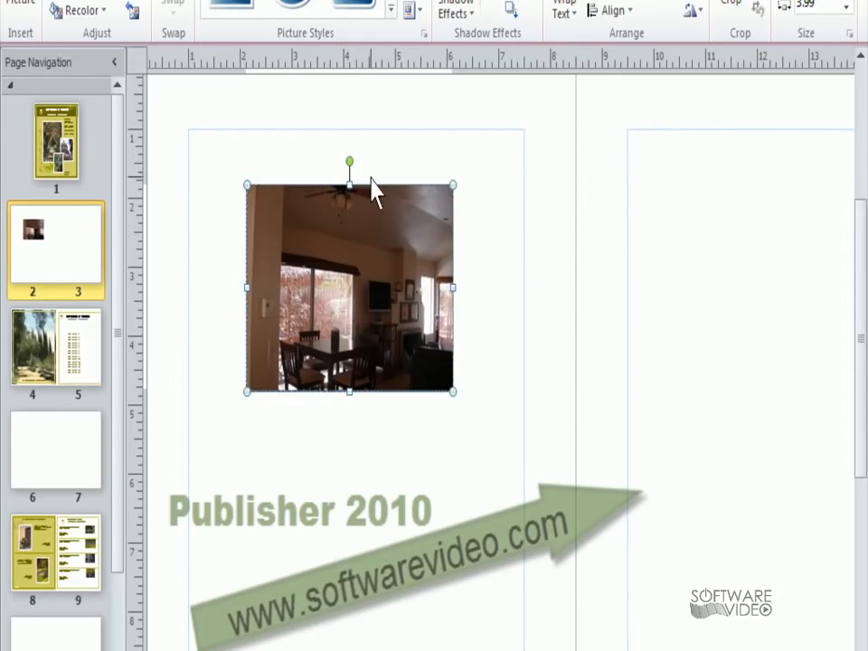
mouse_move(371, 221)
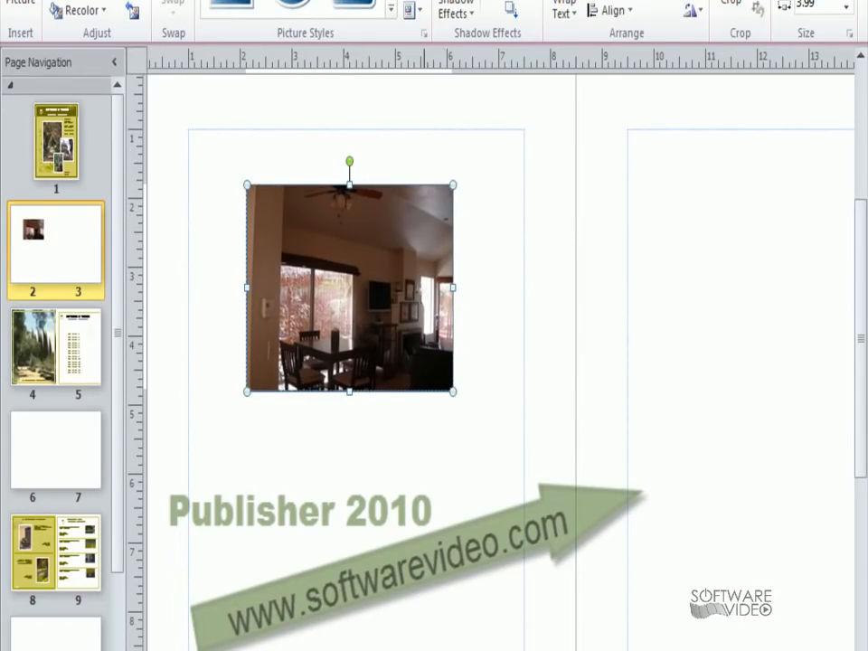
left_click(69, 9)
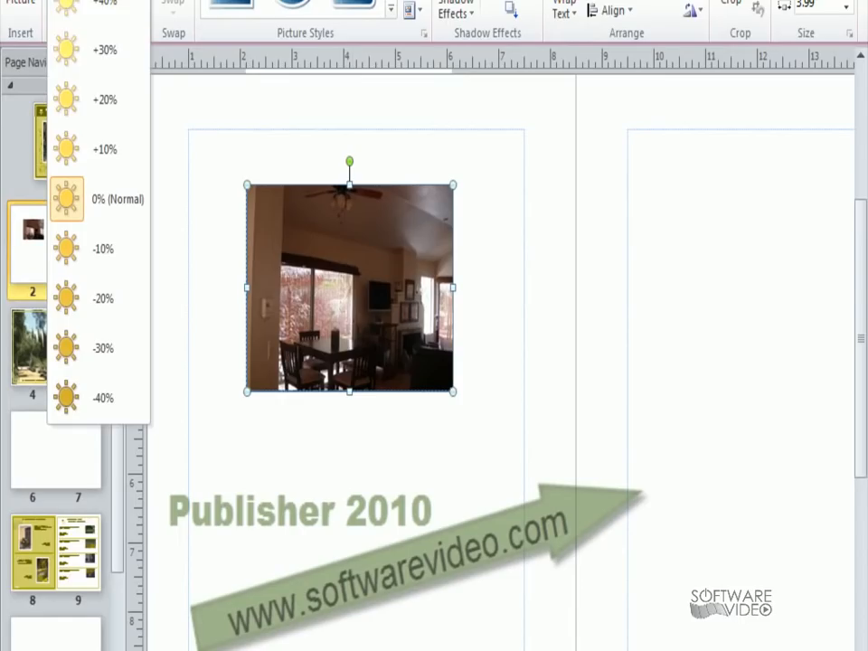
mouse_move(167, 126)
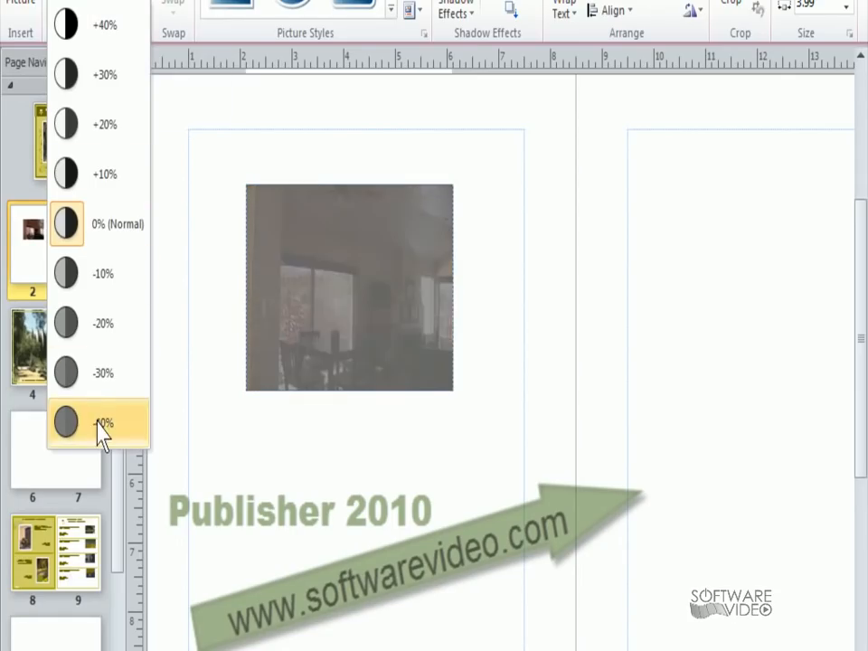
left_click(100, 424)
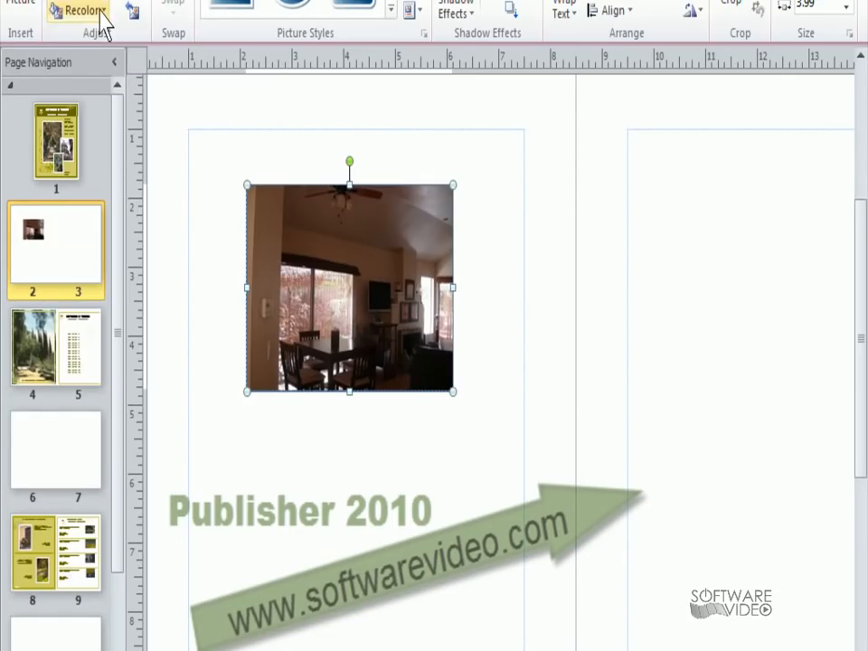
left_click(80, 10)
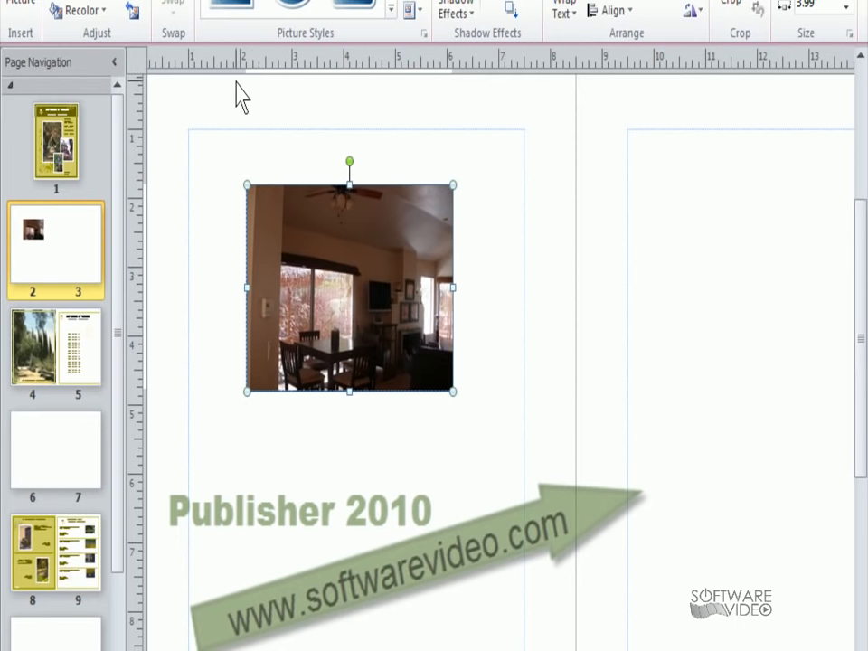
left_click(291, 4)
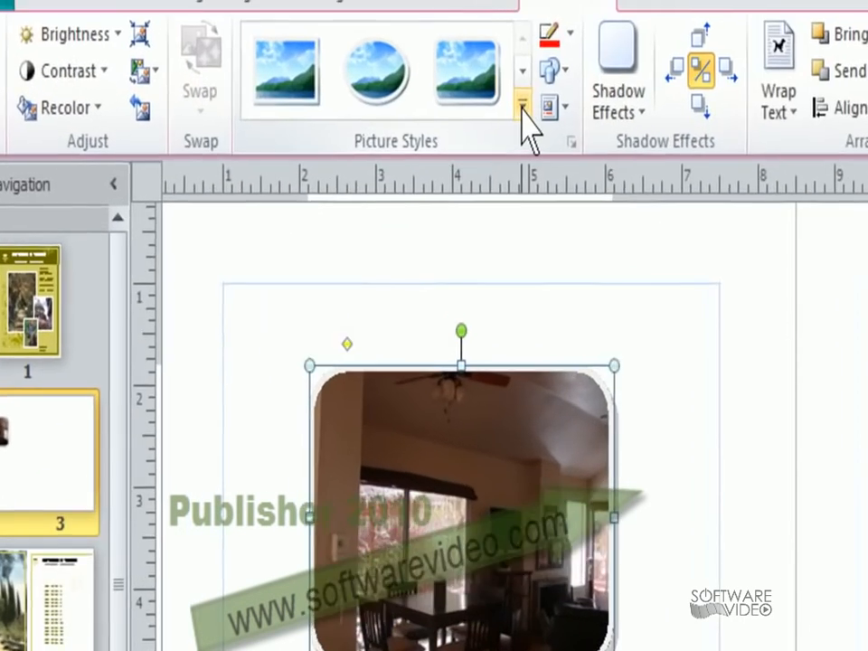
Apply the rounded-corner dark-frame picture style to the house photo.
left_click(522, 99)
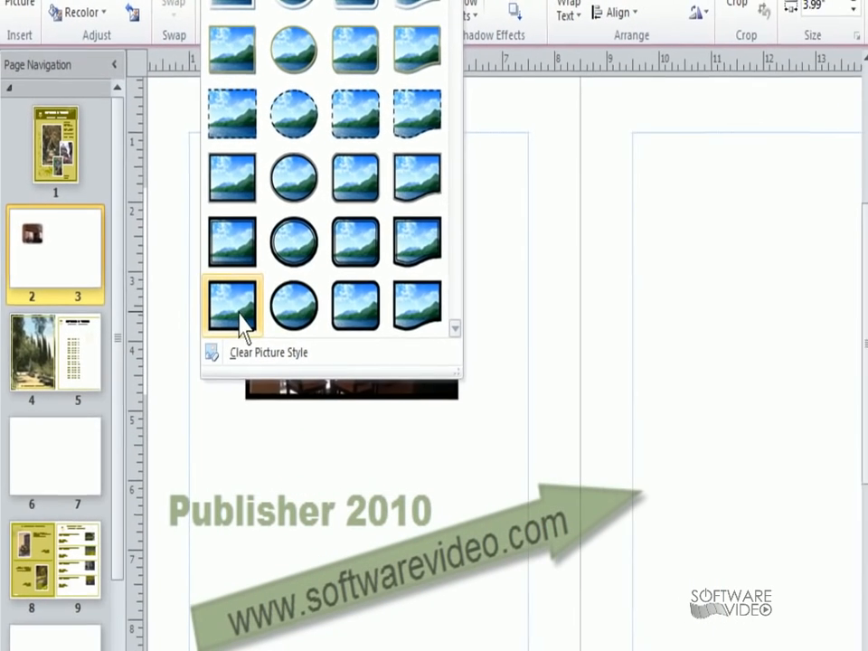
left_click(232, 305)
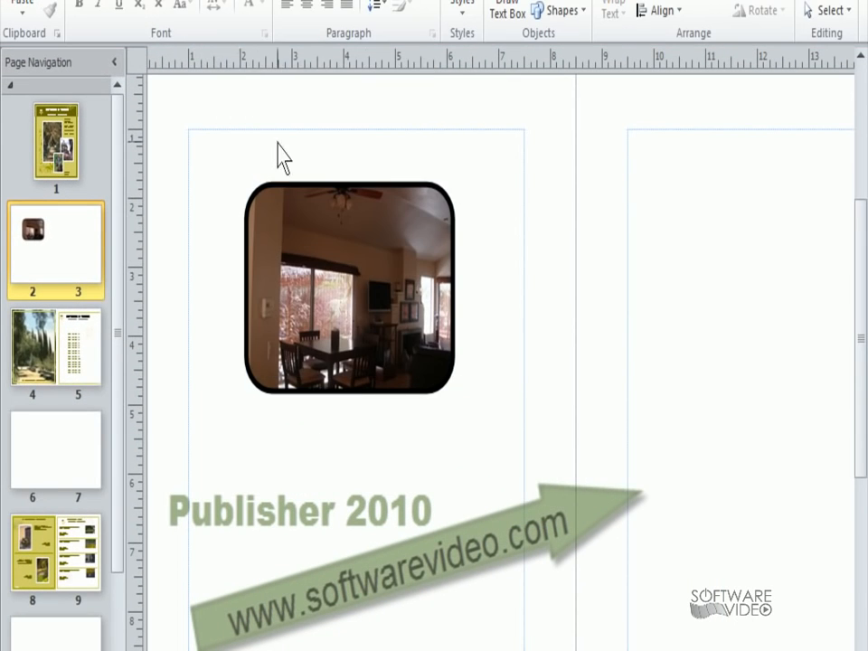
left_click(351, 286)
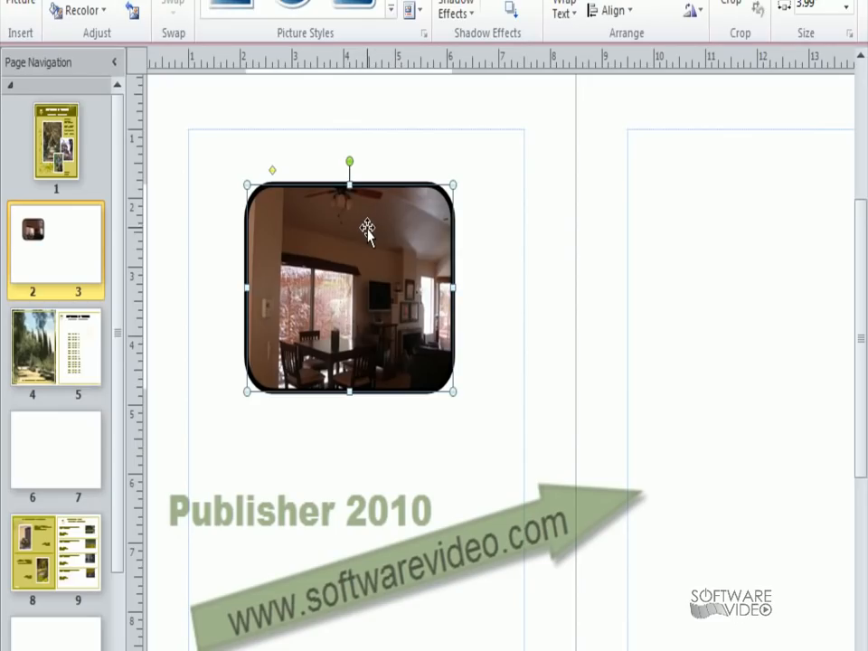
Change the photo's picture border colour to blue.
left_click(413, 7)
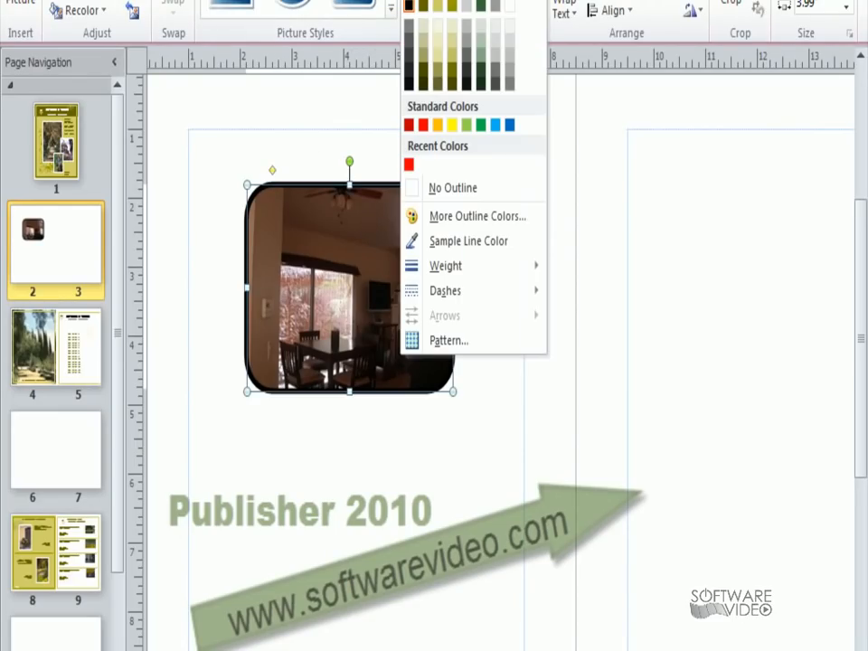
left_click(463, 63)
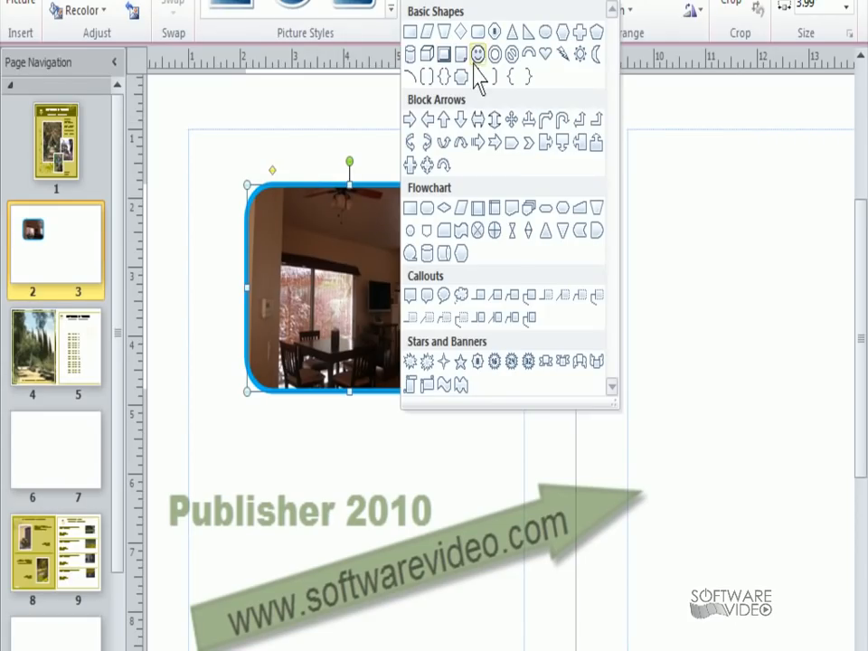
Reshape the blue-bordered photo with Change Shape, trying Smiley Face before the callout.
left_click(477, 54)
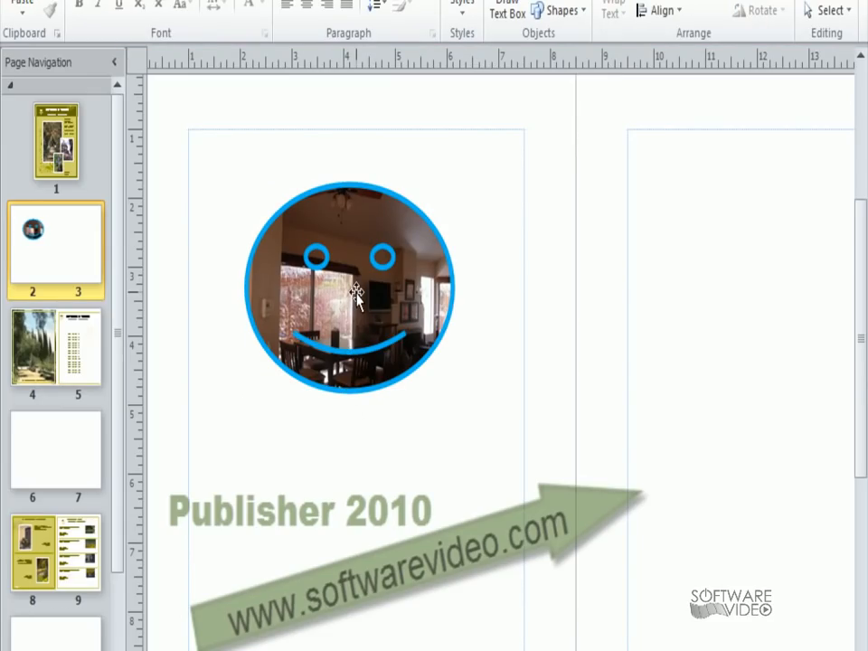
left_click(353, 289)
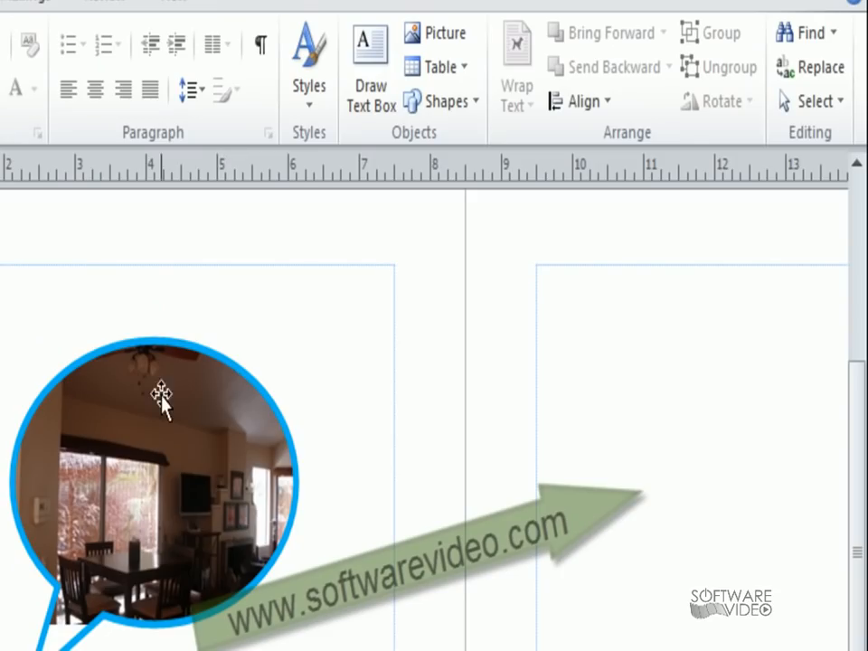
left_click(163, 407)
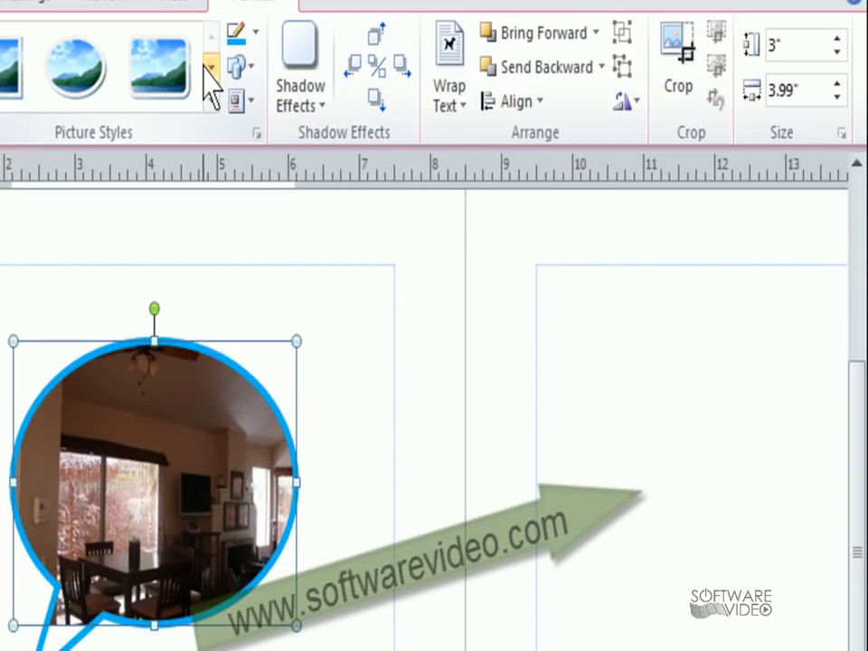
left_click(239, 100)
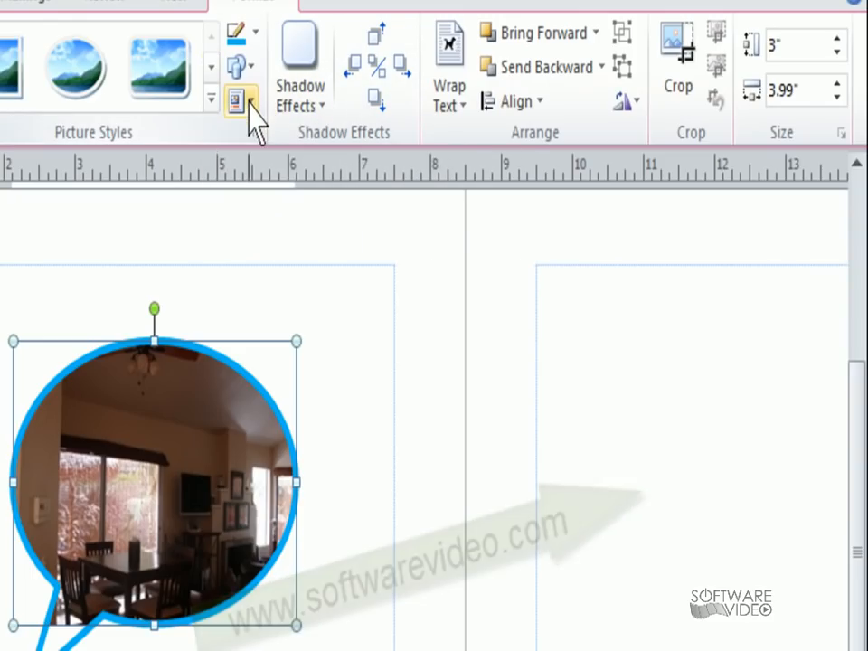